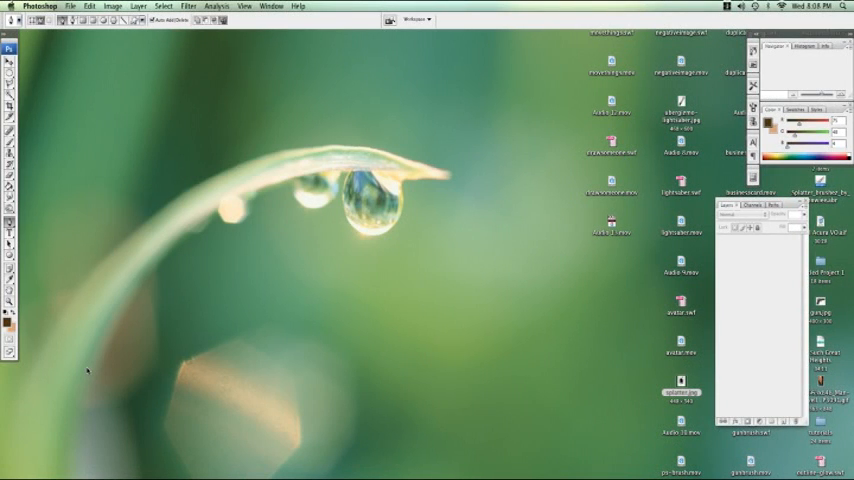
mouse_move(124, 284)
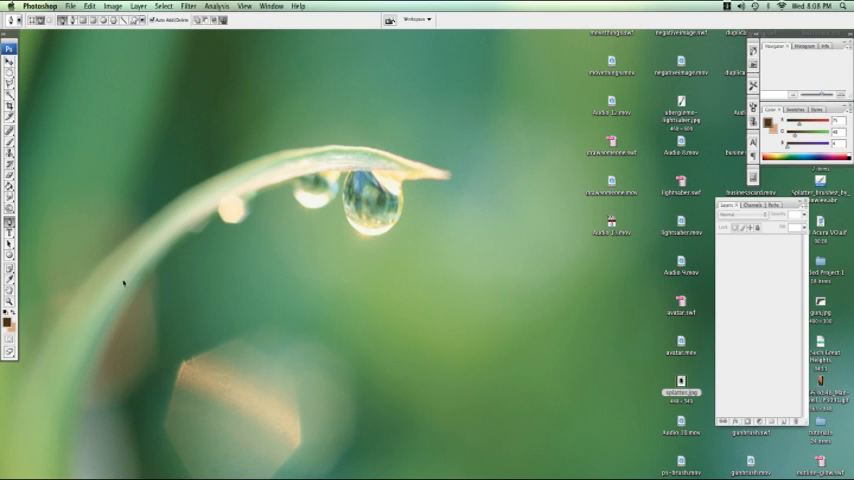
mouse_move(222, 216)
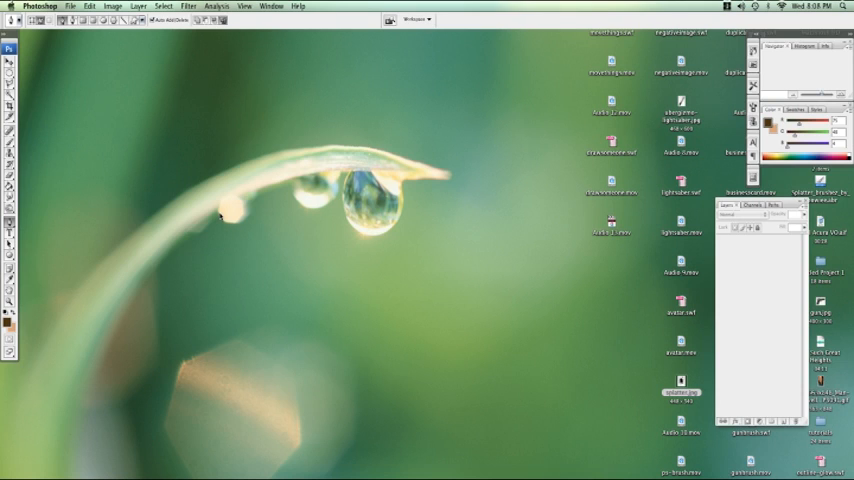
mouse_move(256, 212)
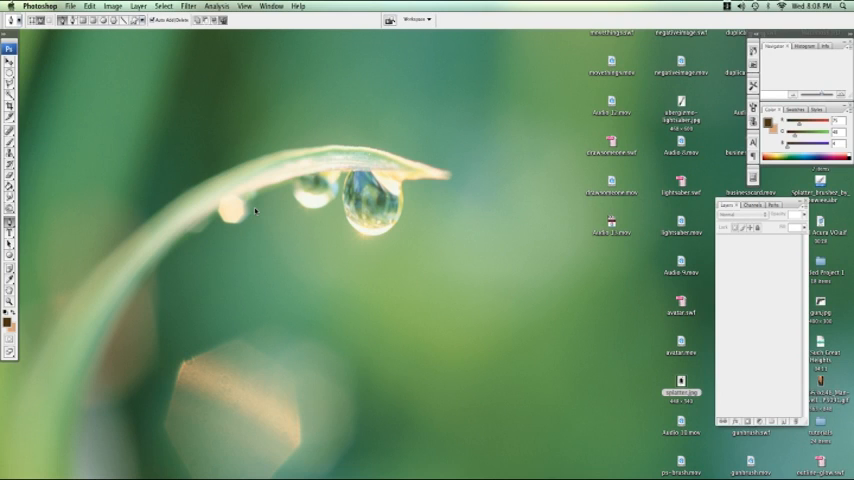
mouse_move(252, 212)
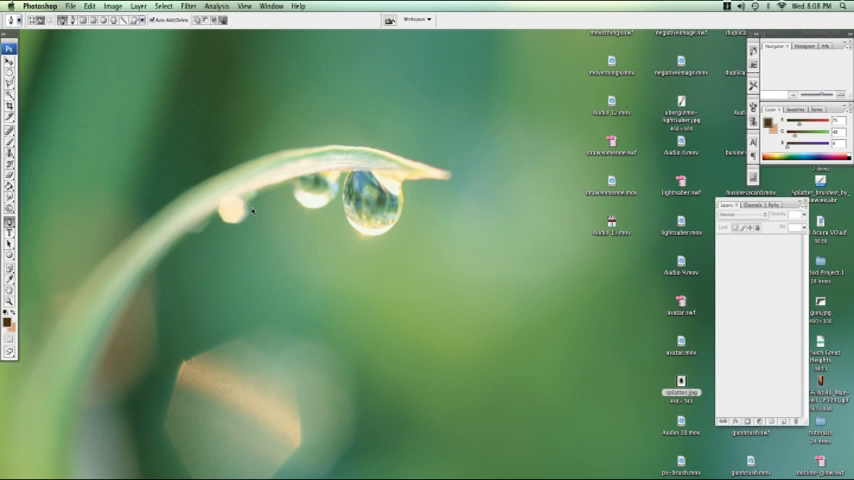
mouse_move(244, 204)
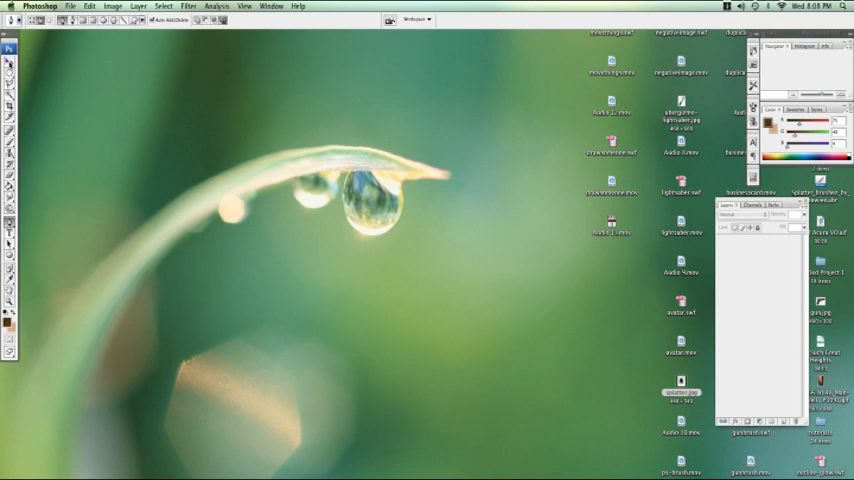
Step: Make the Brush Tool the active tool from the Tools panel
left_click(8, 64)
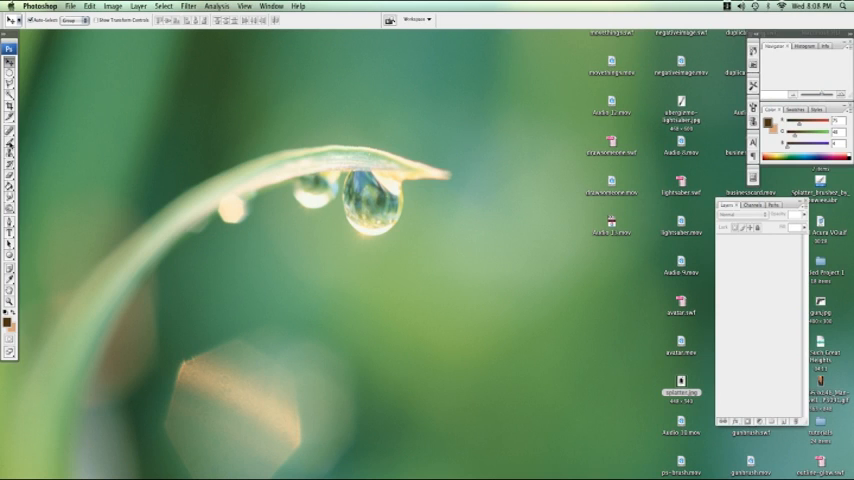
left_click(8, 140)
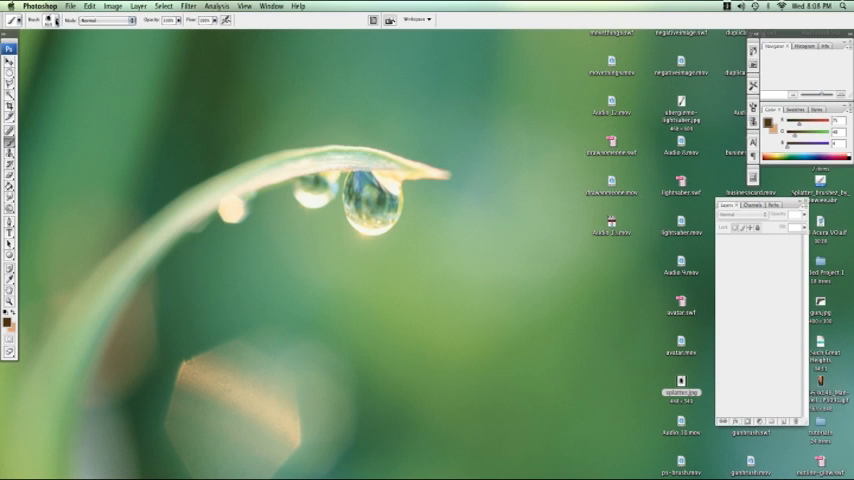
Step: Show the brush preset picker's flyout menu from the options bar
left_click(48, 20)
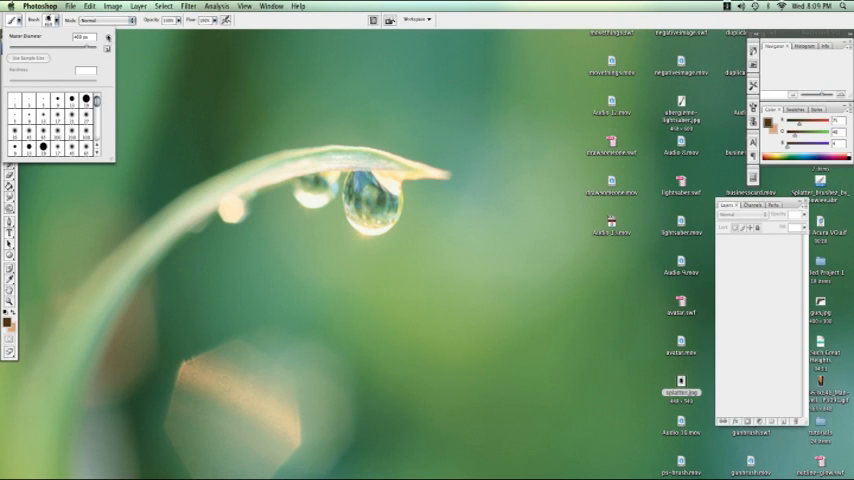
left_click(108, 36)
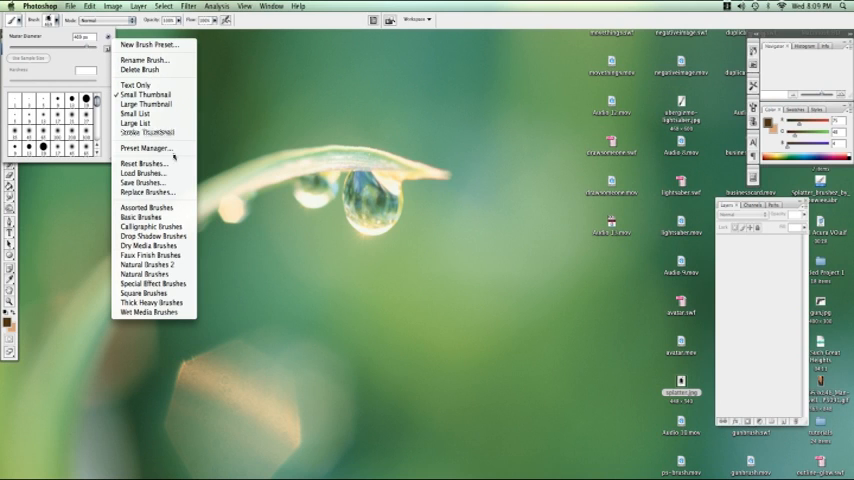
Step: Load the splatter .abr brush file from the Desktop via Load Brushes
left_click(142, 172)
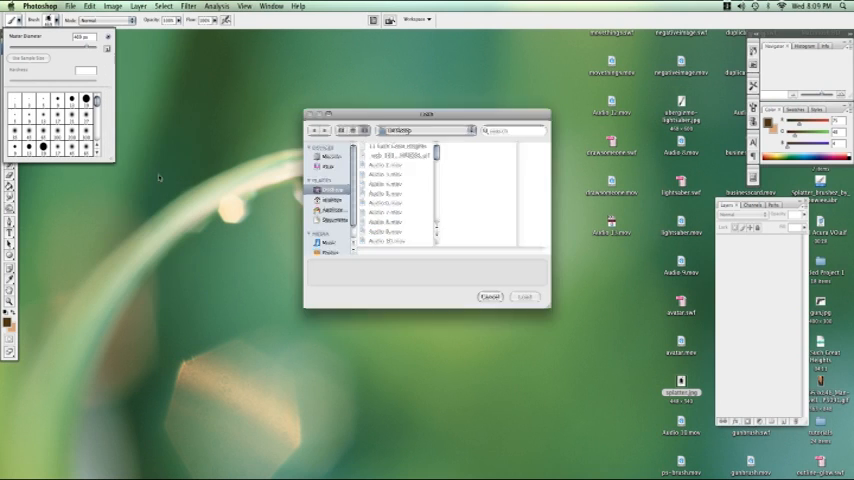
left_click(332, 242)
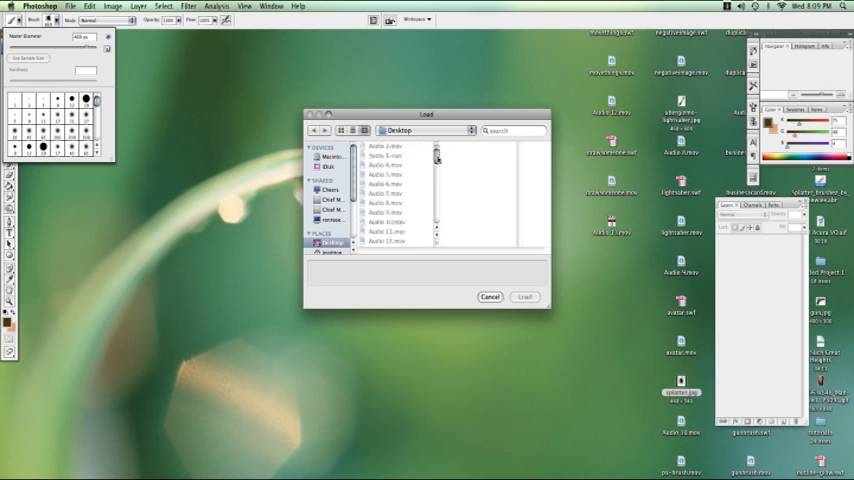
scroll("down", 3)
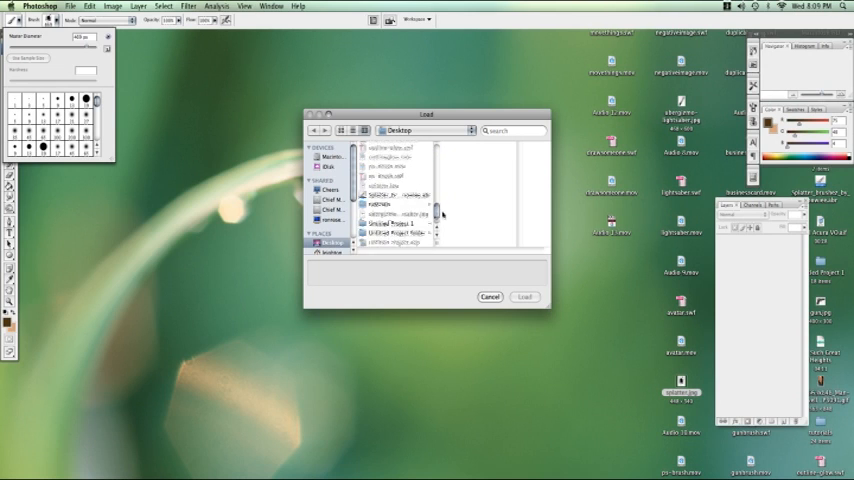
left_click(396, 188)
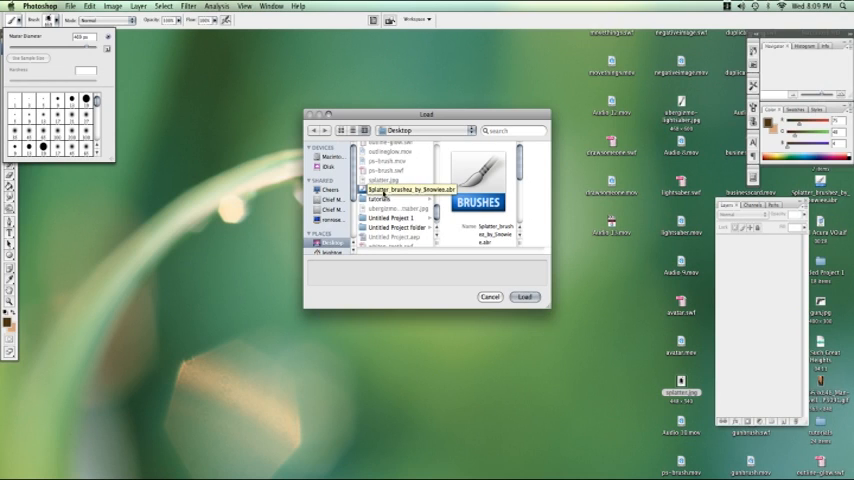
left_click(524, 296)
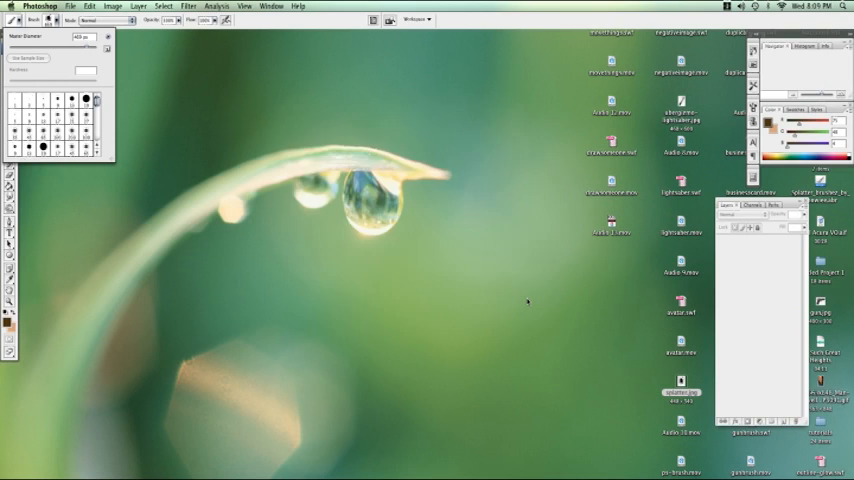